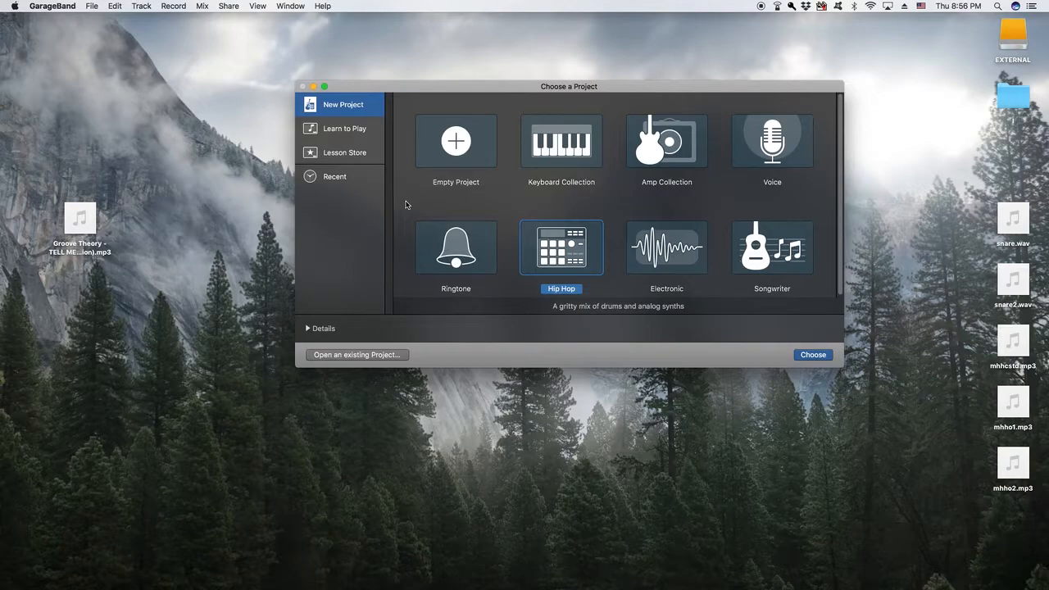
mouse_move(383, 207)
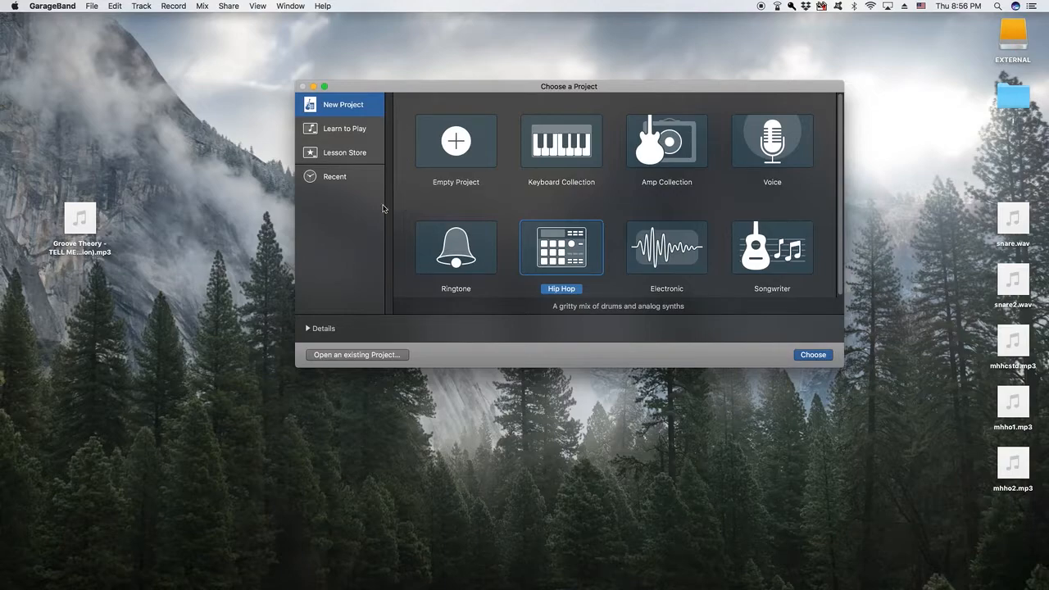
mouse_move(6, 136)
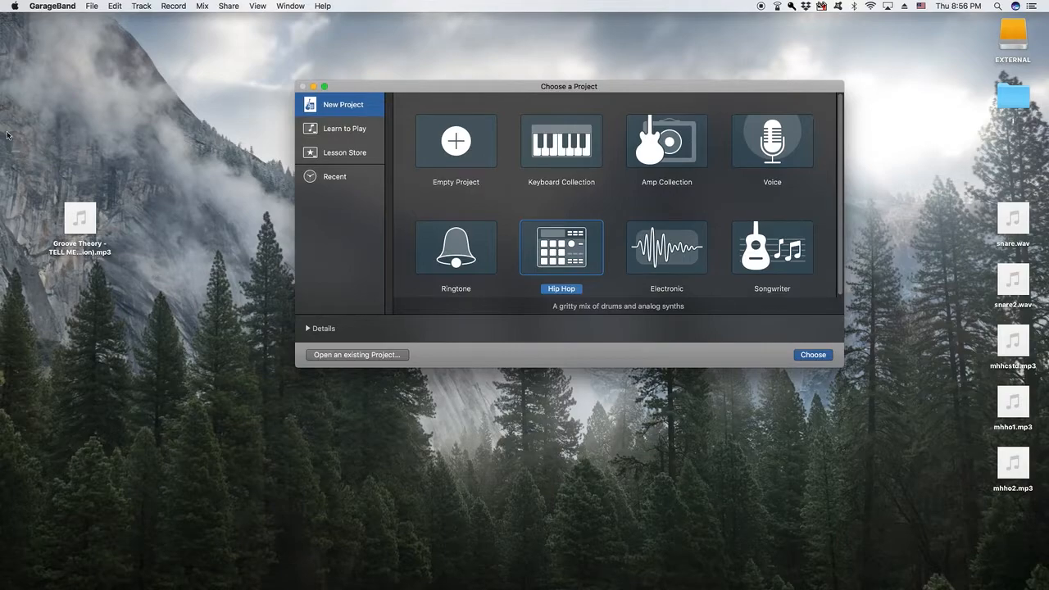
mouse_move(425, 156)
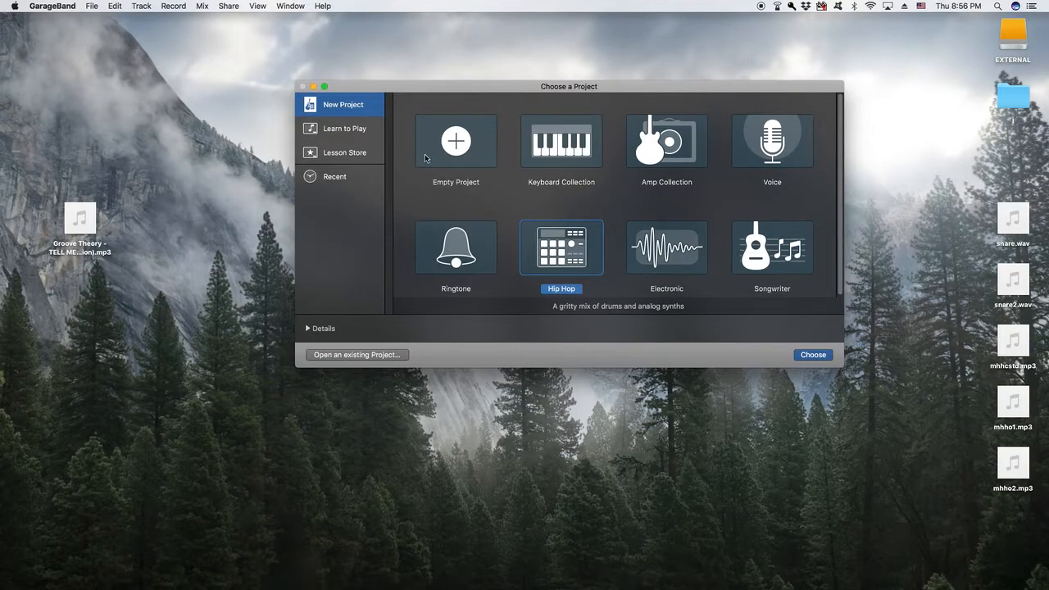
Choose Empty Project to create a new untitled project.
click(455, 141)
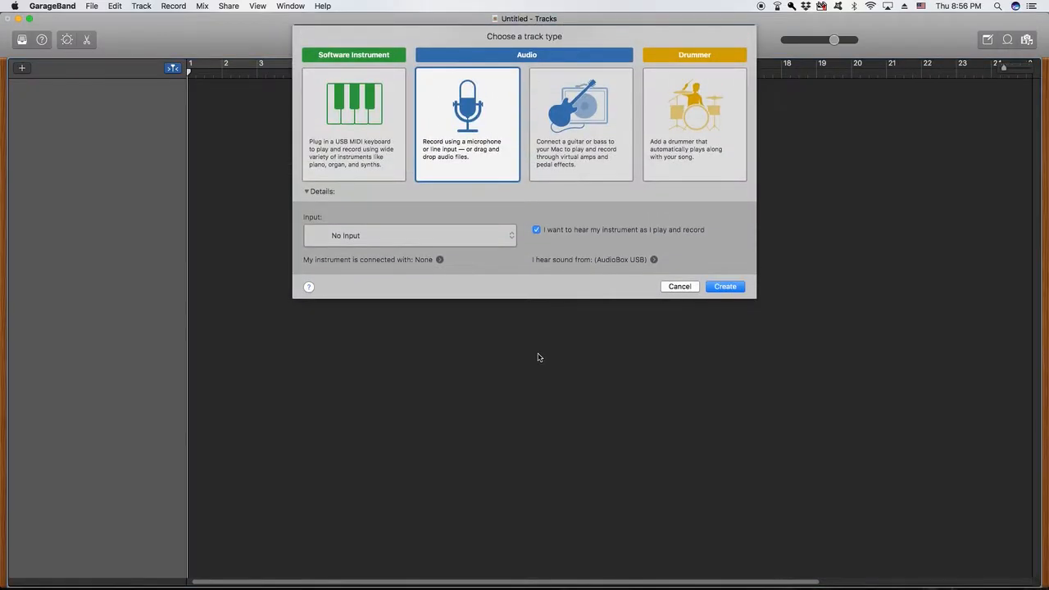
mouse_move(537, 288)
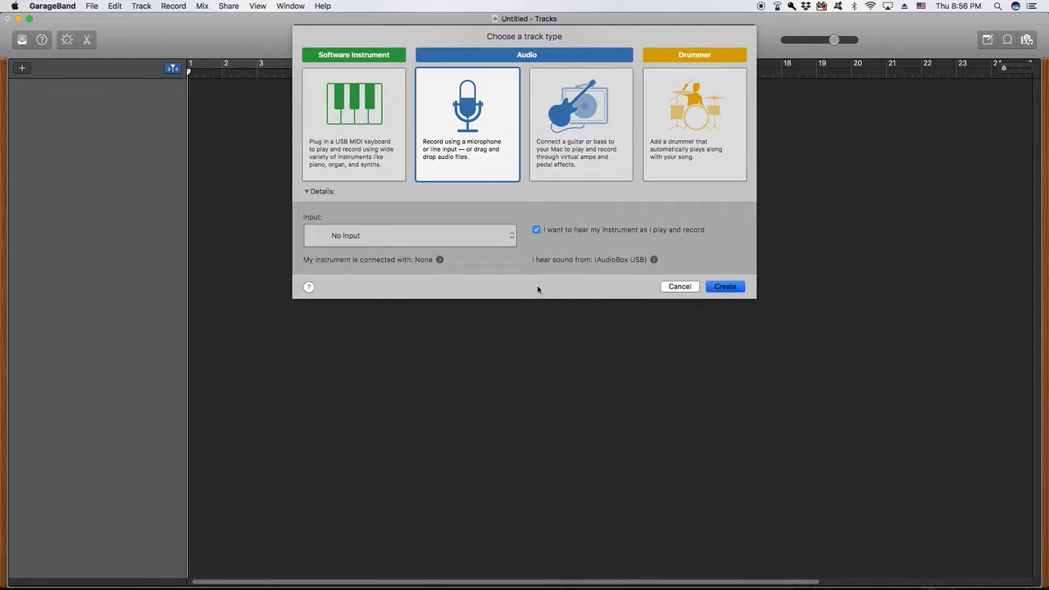
Create an Audio track in the new project.
click(724, 285)
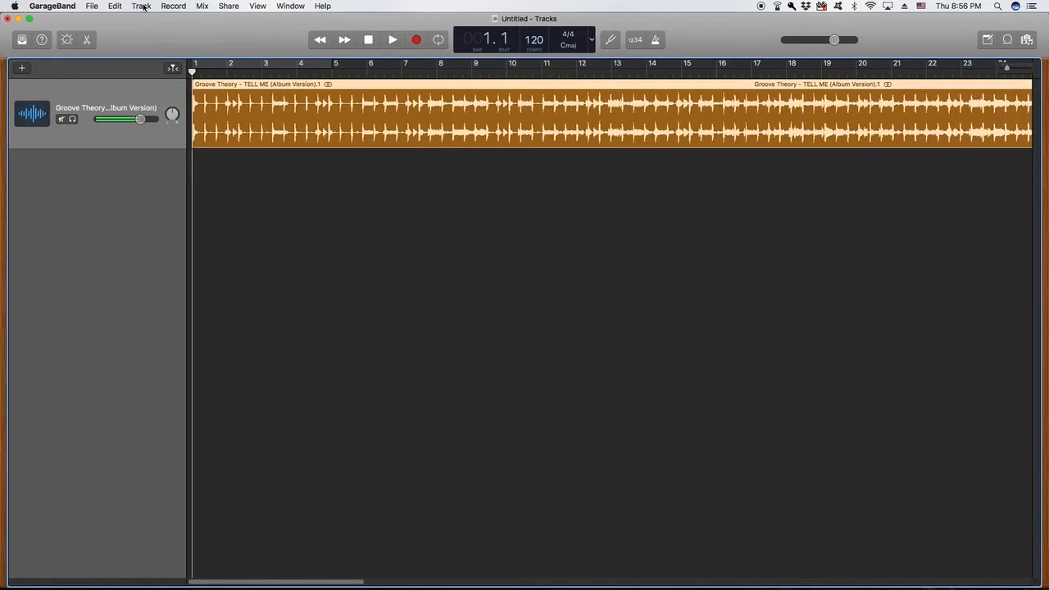
mouse_move(319, 169)
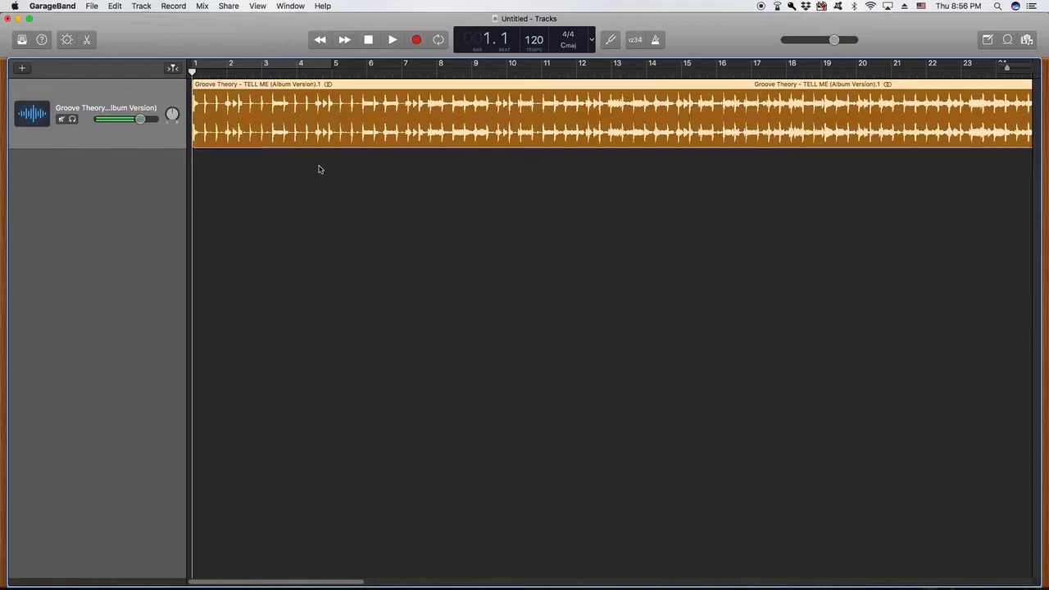
Return the playhead to the song start with the Tell Me song in the audio track.
click(386, 39)
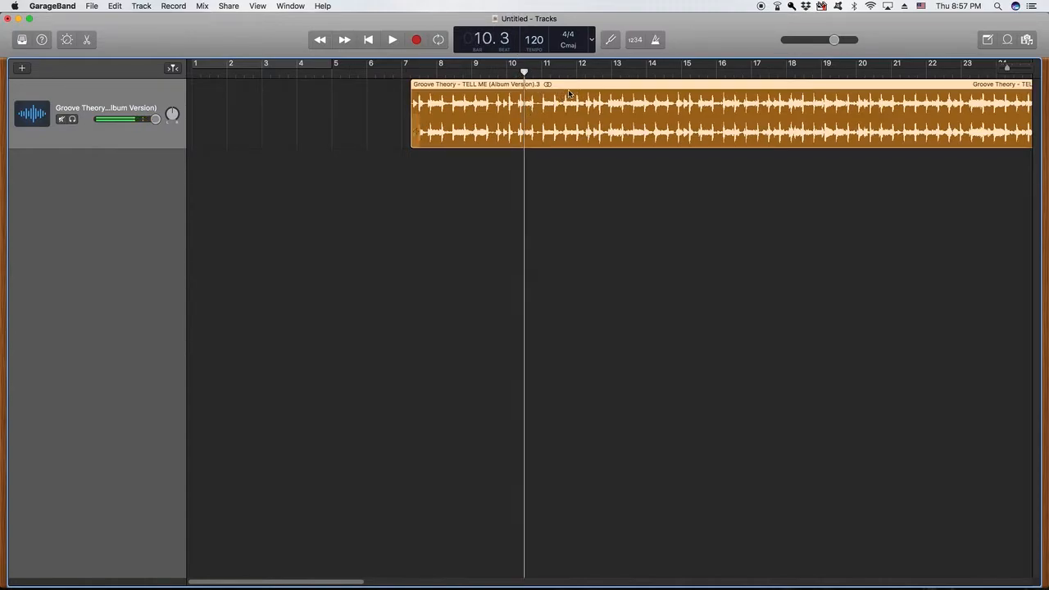
Move the Tell Me region to bar 1, zoom in on it, and rewind the playhead.
drag(574, 106, 205, 106)
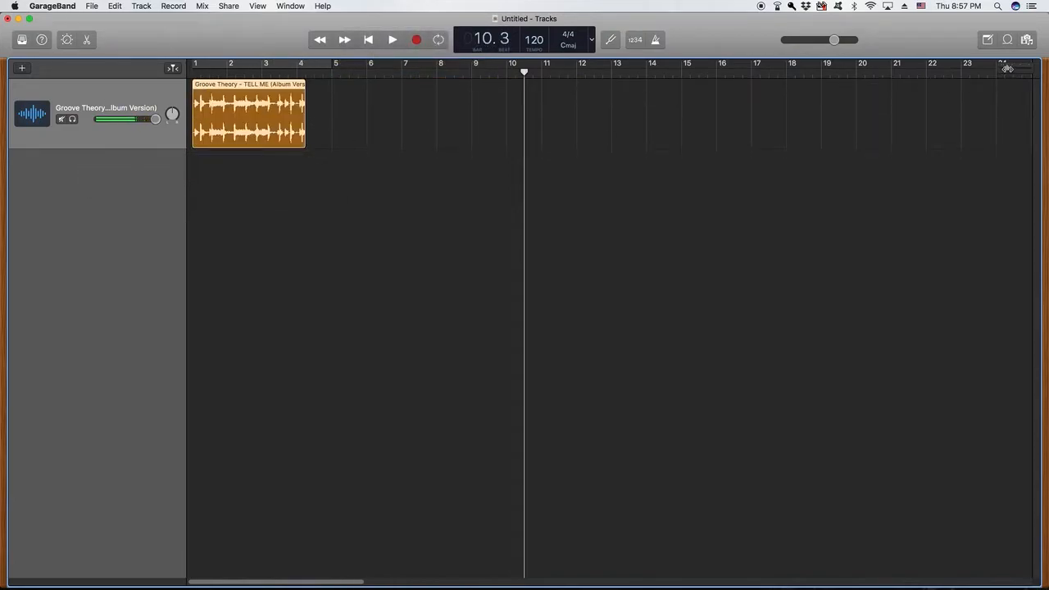
drag(1007, 68, 1020, 68)
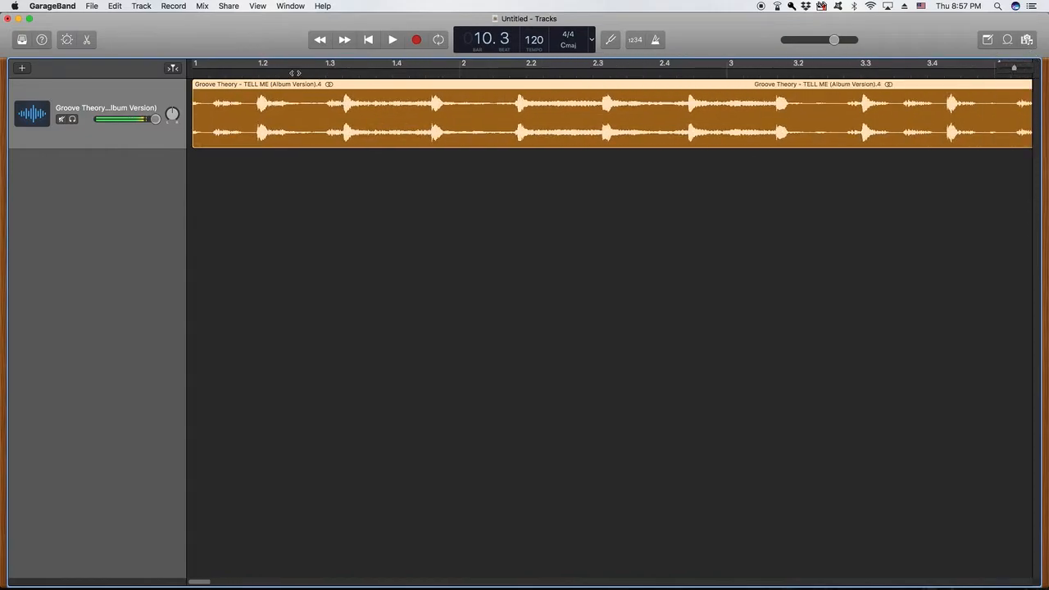
click(386, 39)
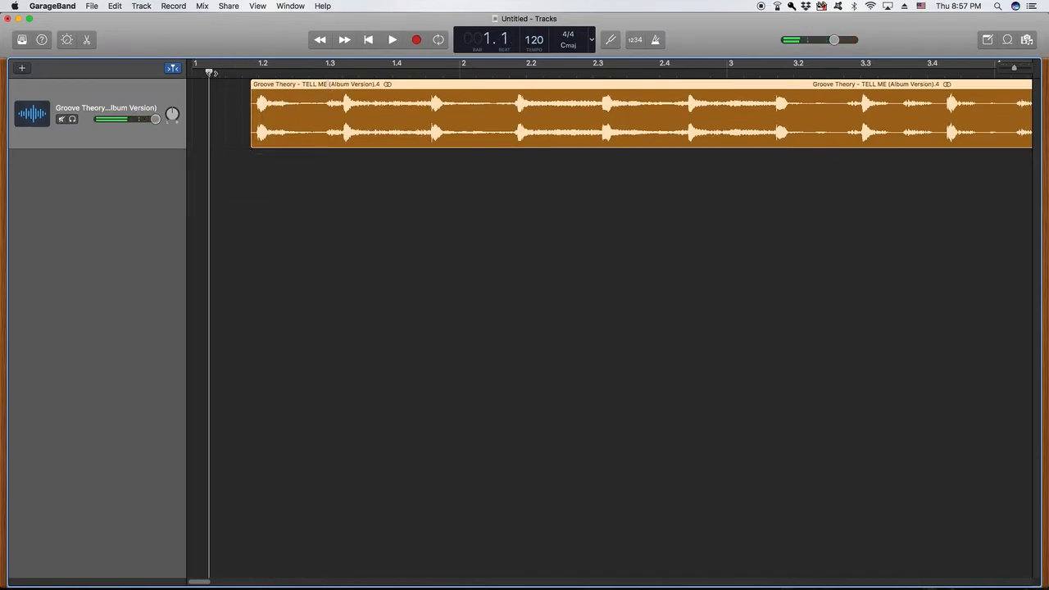
Shift the Tell Me region to start exactly at bar 1 and rewind the playhead.
drag(254, 114, 230, 115)
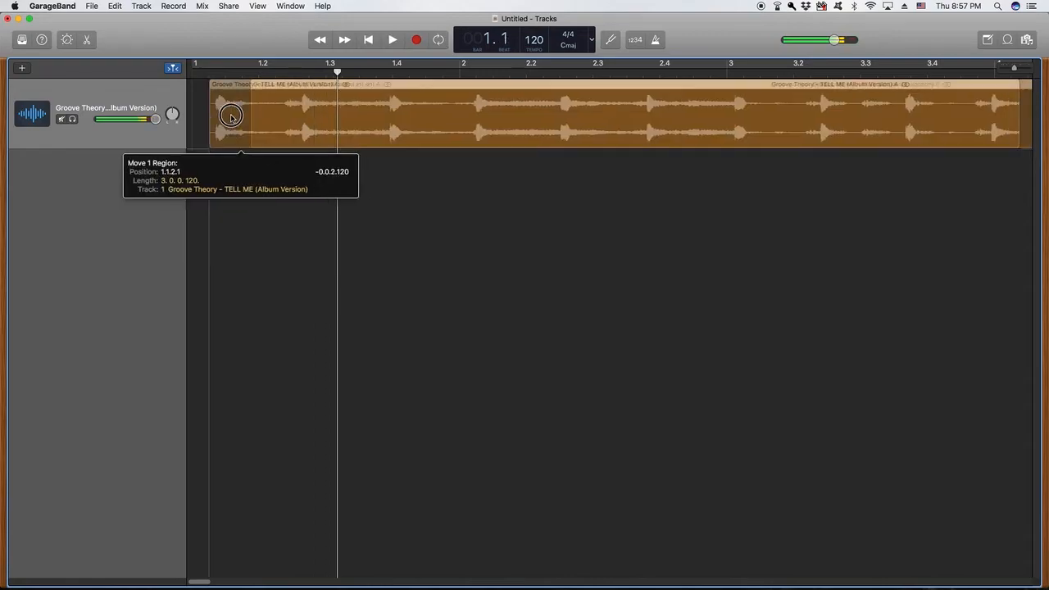
click(383, 39)
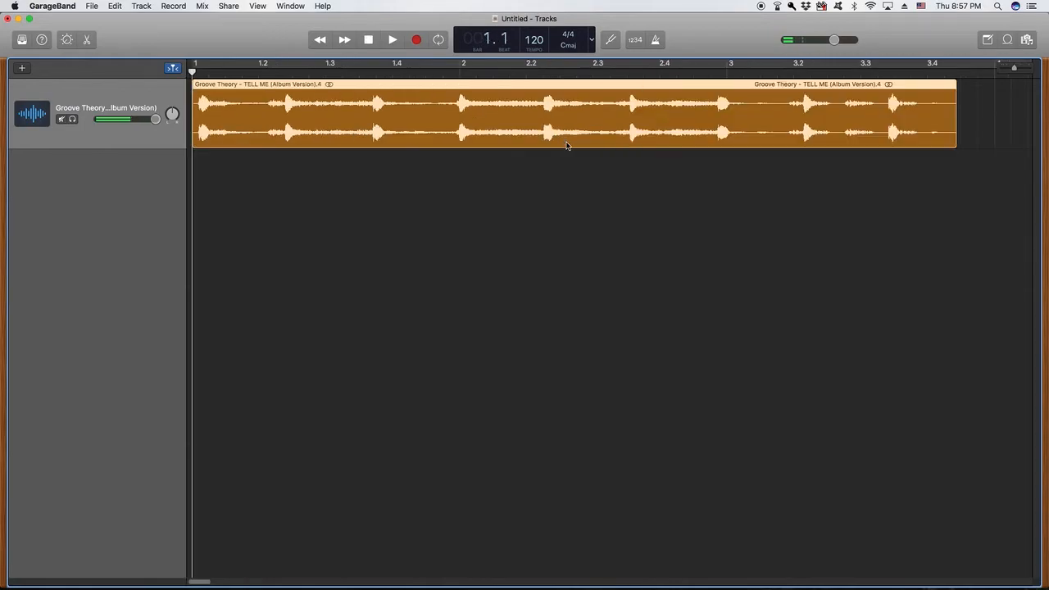
click(387, 40)
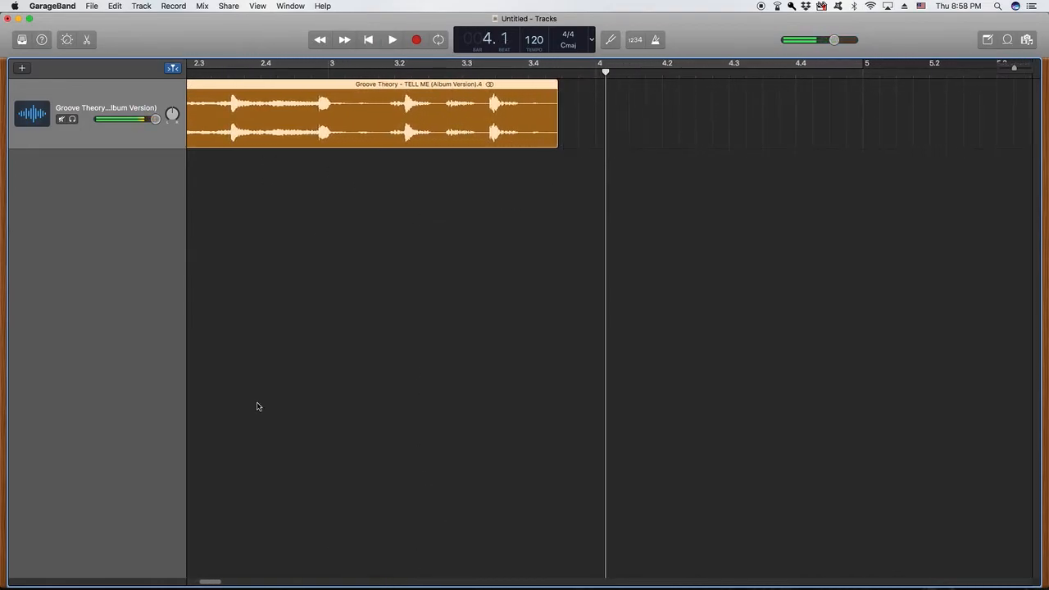
Export the song to disk as 'Sample Test' in uncompressed 24-bit WAVE format.
click(228, 5)
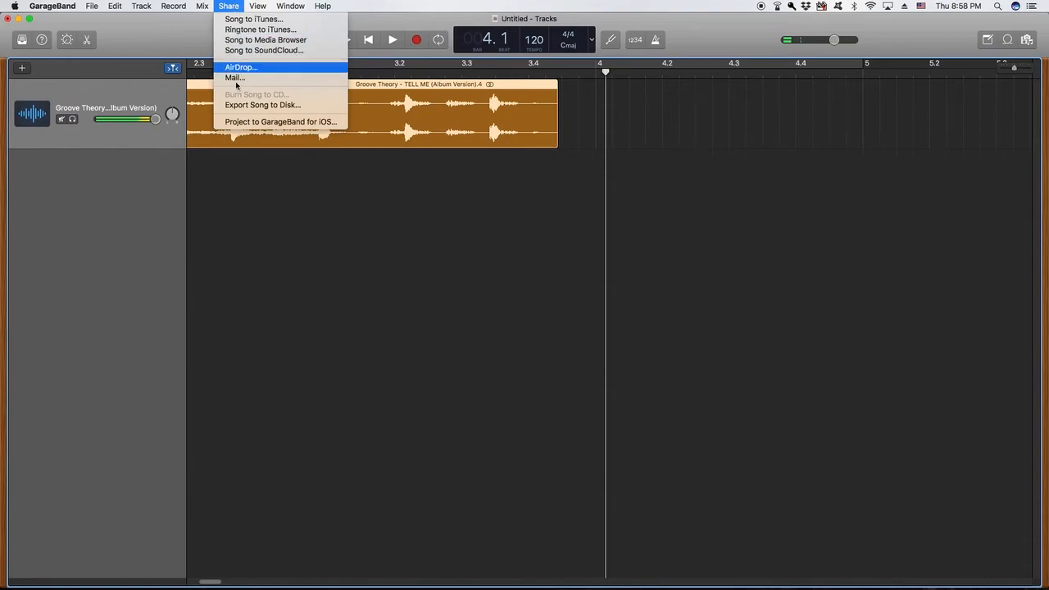
click(263, 104)
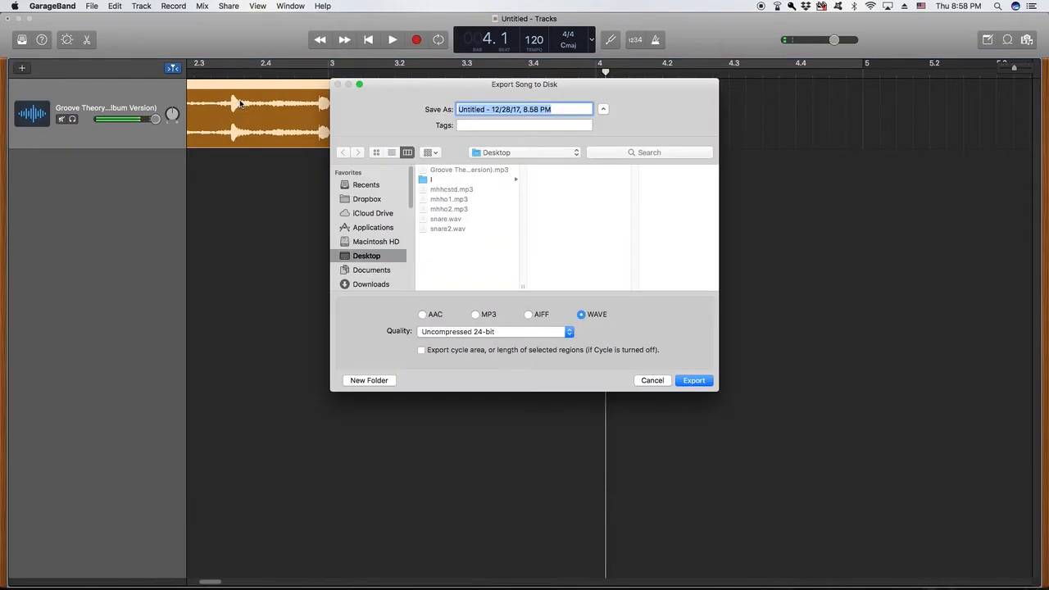
text(Sample Test)
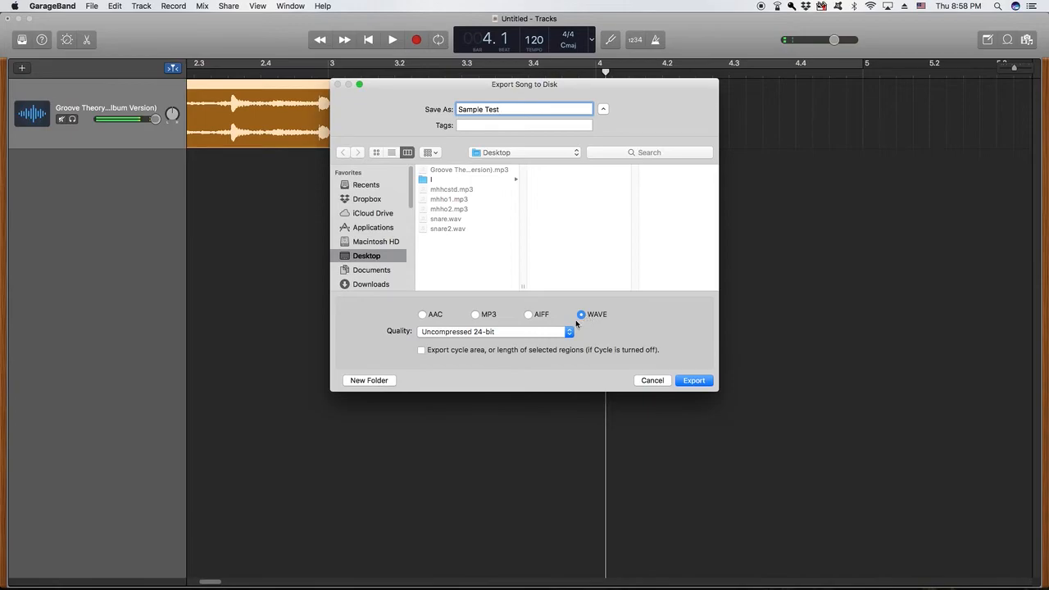
click(694, 380)
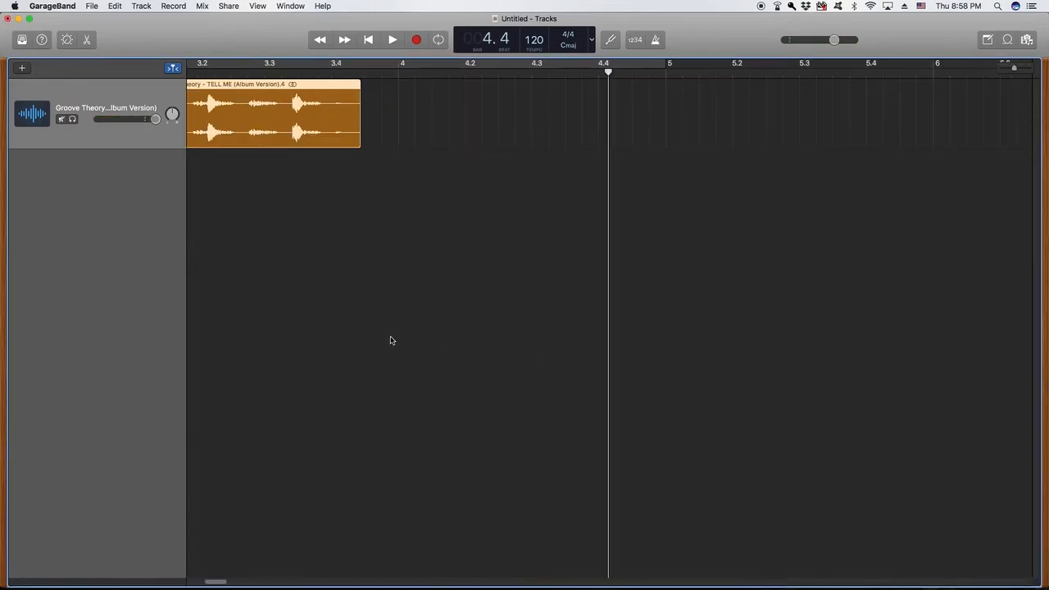